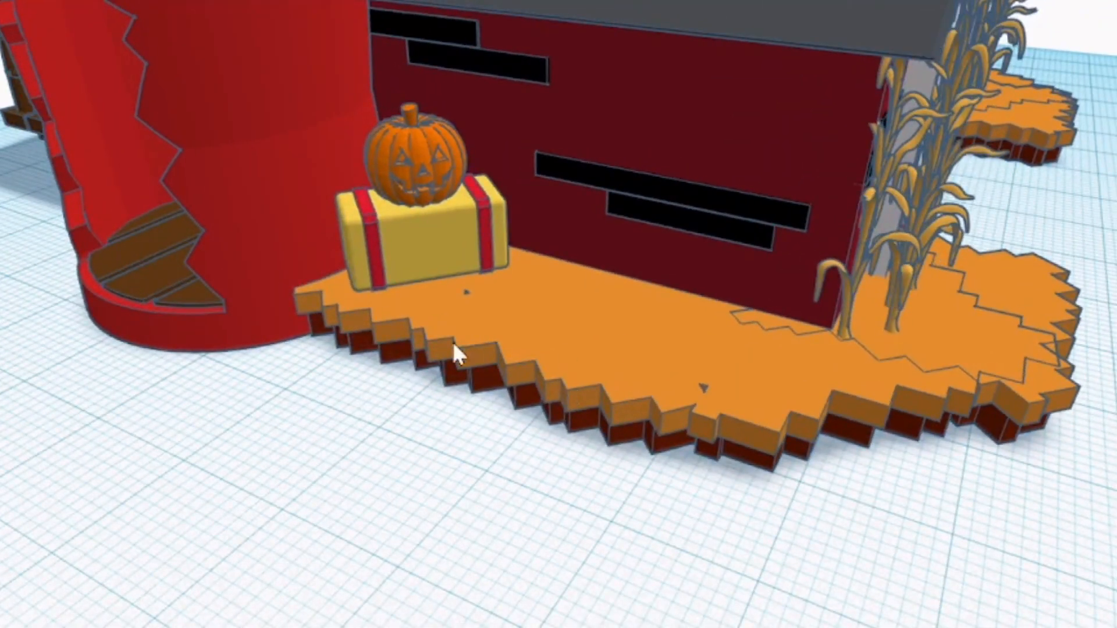
Orbit and zoom around the barn to inspect the porch, silo corner, pumpkin and corn stalks.
{"action": "left_click_drag", "start_coordinate": [456, 352], "coordinate": [400, 377]}
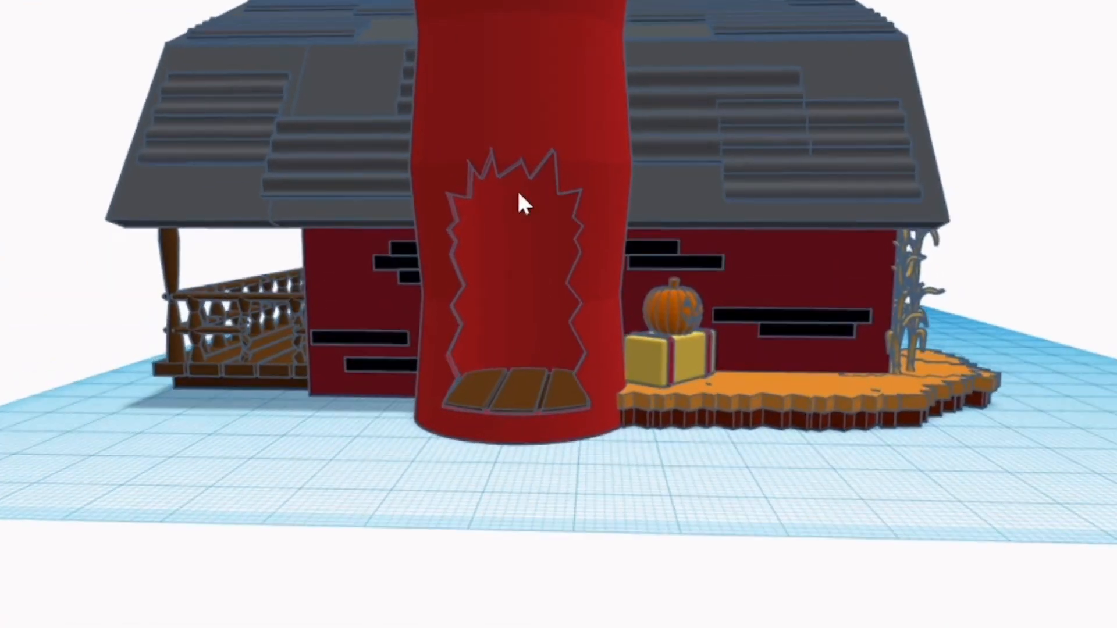
{"action": "scroll", "scroll_direction": "down", "scroll_amount": 3}
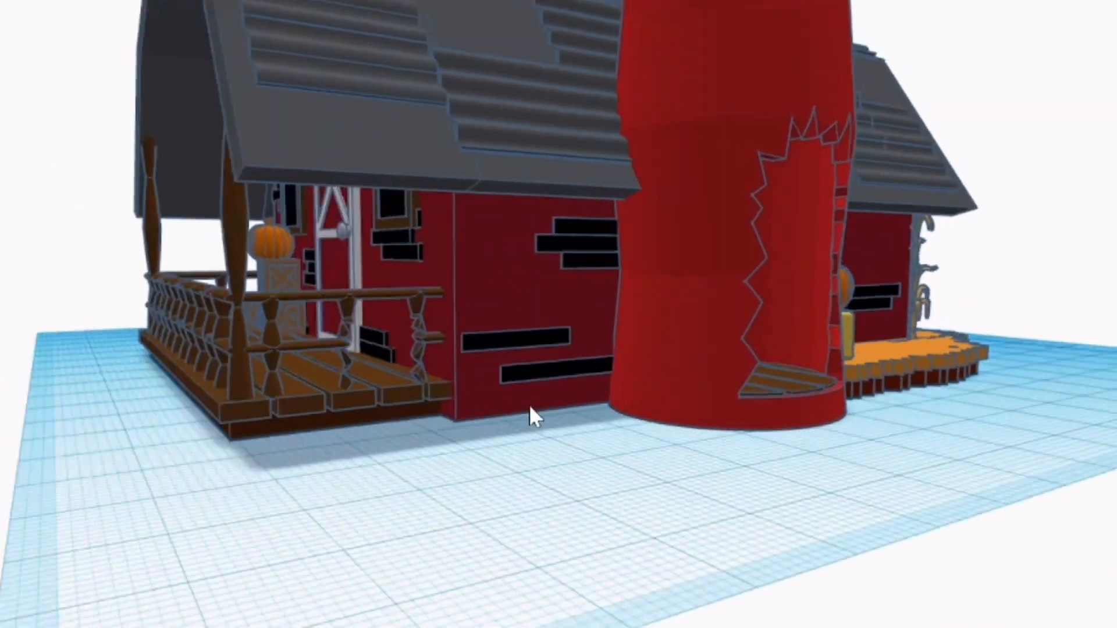
{"action": "left_click_drag", "start_coordinate": [534, 417], "coordinate": [705, 402]}
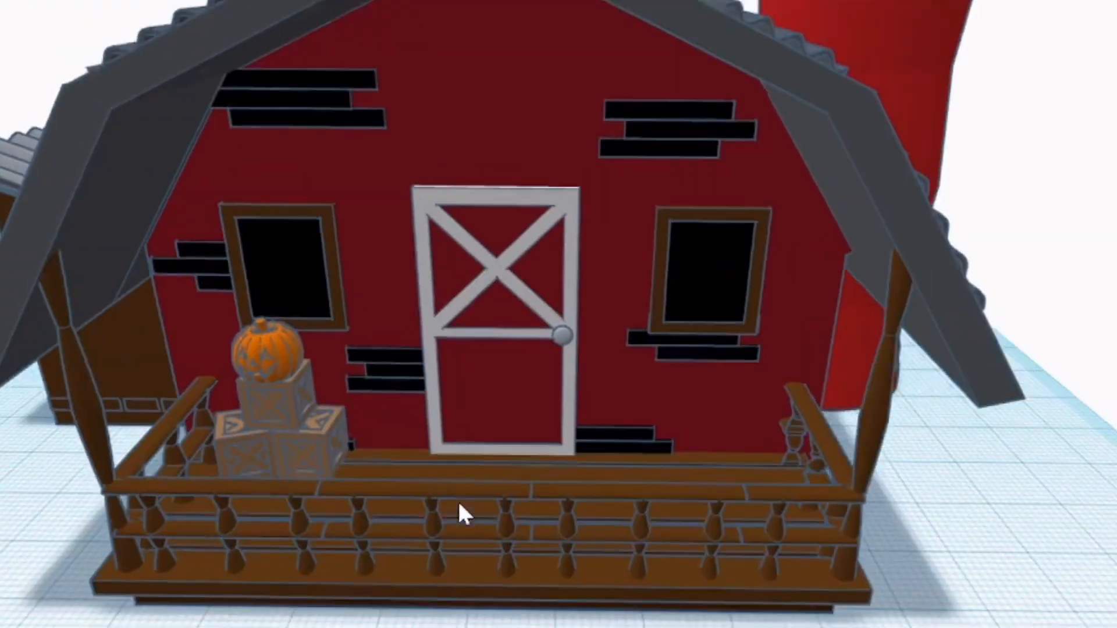
{"action": "left_click_drag", "start_coordinate": [463, 513], "coordinate": [296, 545]}
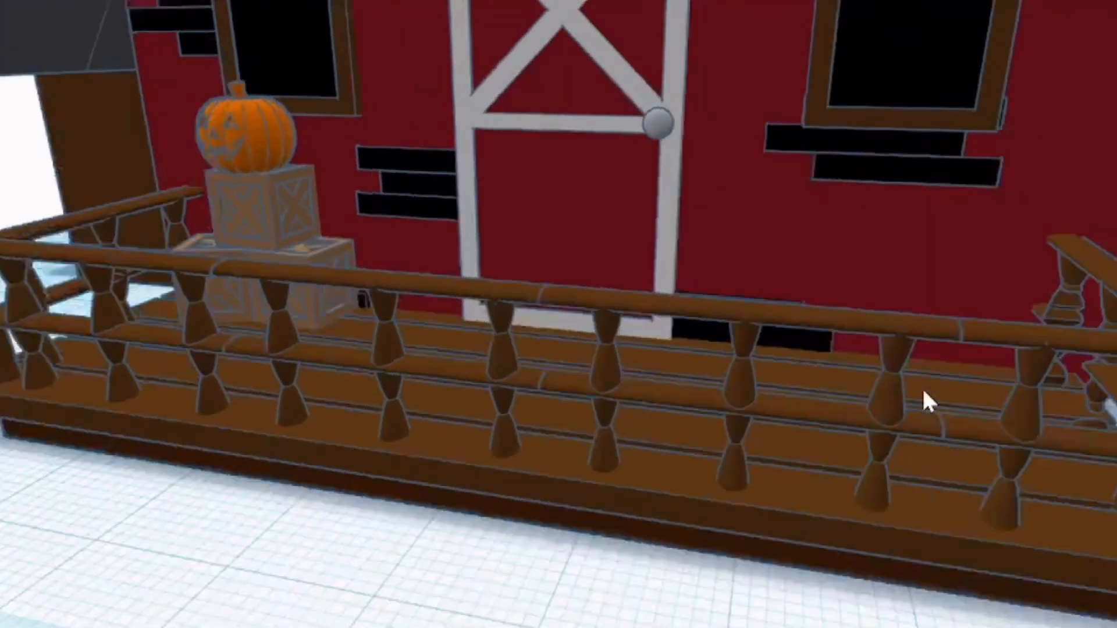
{"action": "left_click_drag", "start_coordinate": [927, 403], "coordinate": [598, 392]}
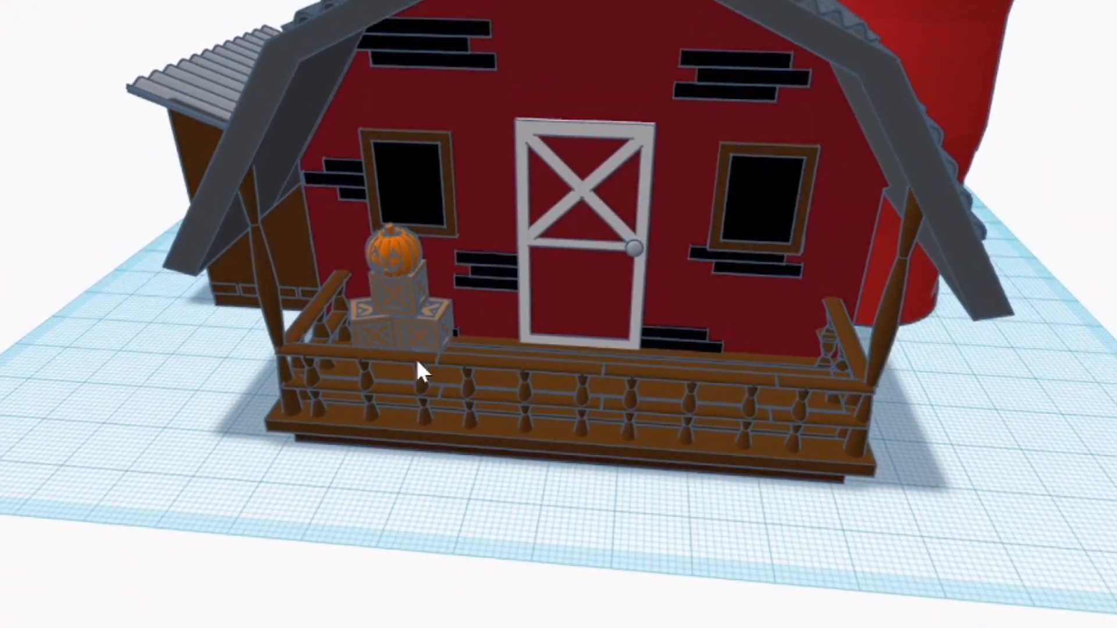
{"action": "left_click_drag", "start_coordinate": [420, 370], "coordinate": [497, 377]}
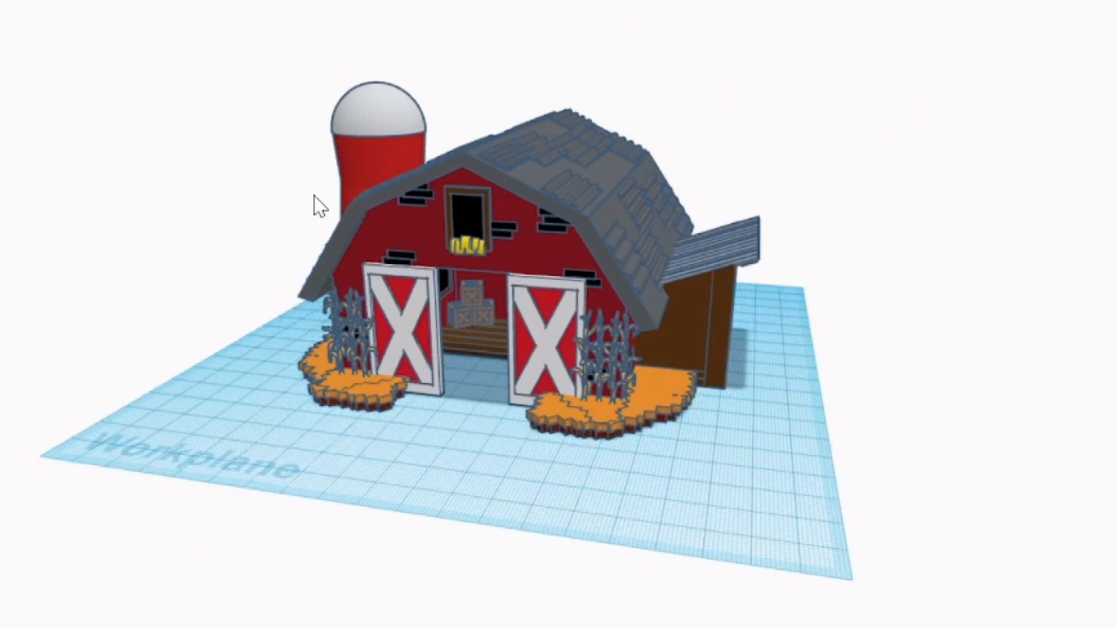
{"action": "left_click_drag", "start_coordinate": [316, 207], "coordinate": [1037, 267]}
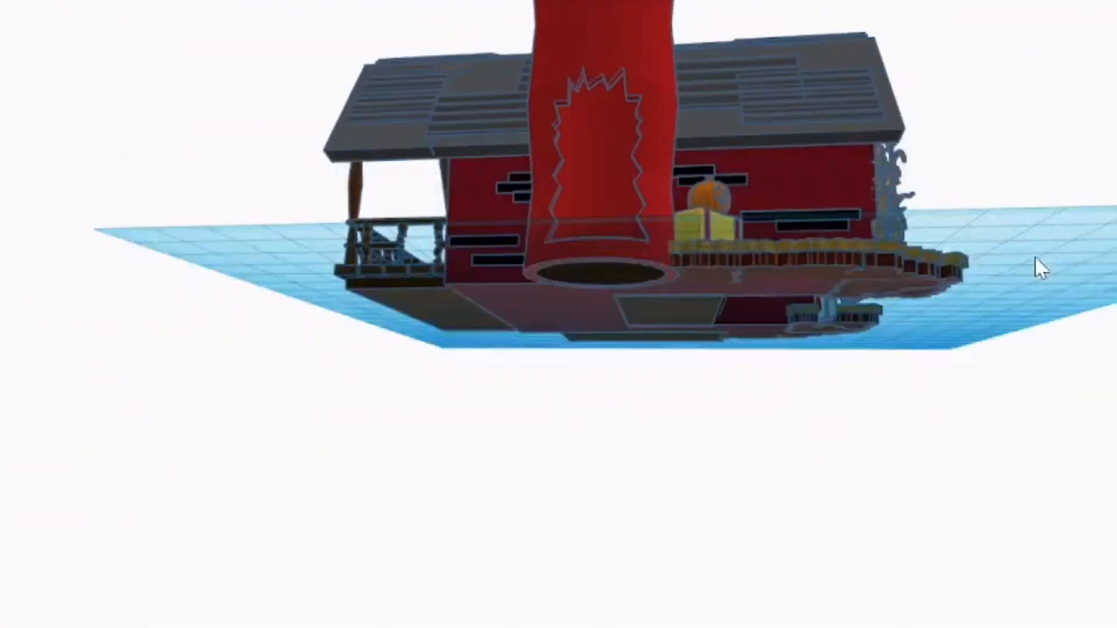
{"action": "left_click_drag", "start_coordinate": [1037, 269], "coordinate": [585, 299]}
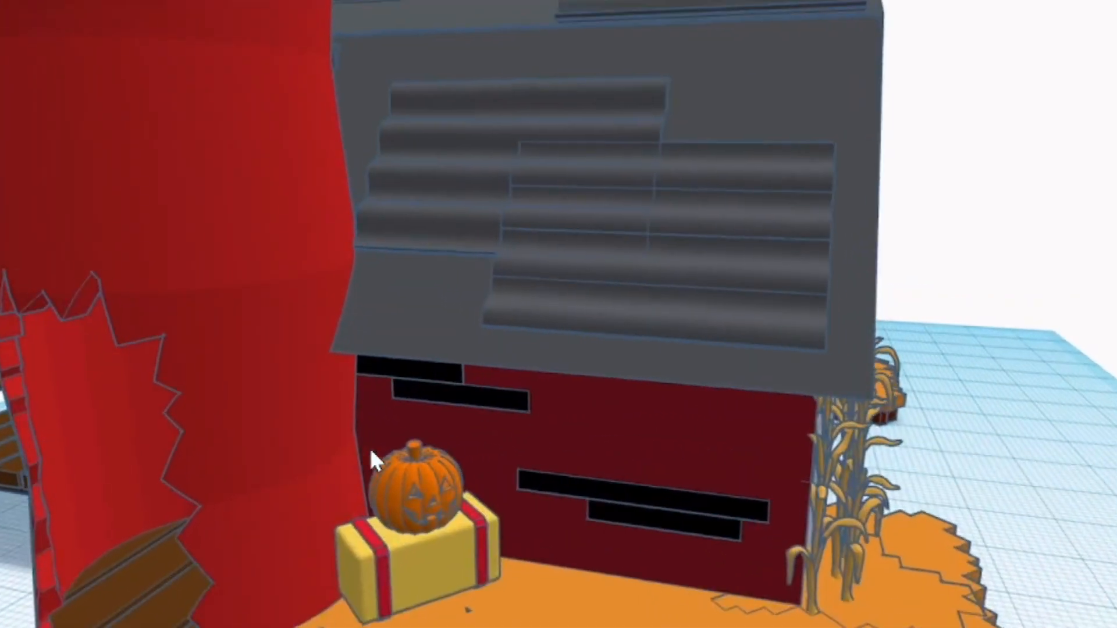
Orbit so the silo's torn opening with its plank floor faces the camera.
{"action": "left_click_drag", "start_coordinate": [376, 457], "coordinate": [356, 306]}
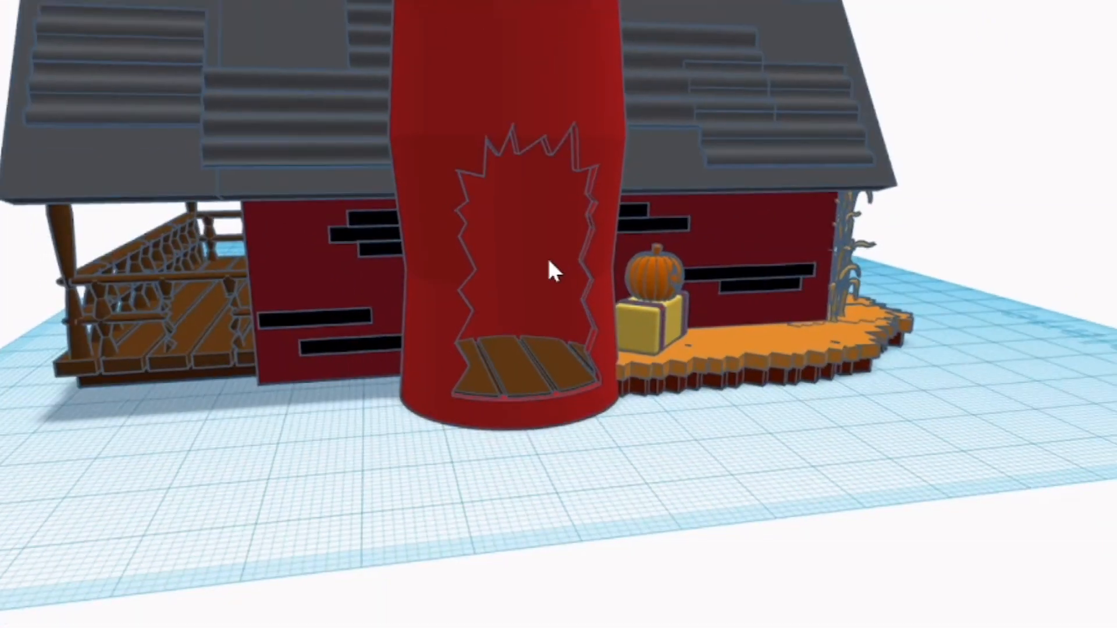
Move in on the silo opening, then orbit to view the barn's cross-braced front door head-on.
{"action": "left_click_drag", "start_coordinate": [556, 271], "coordinate": [278, 224]}
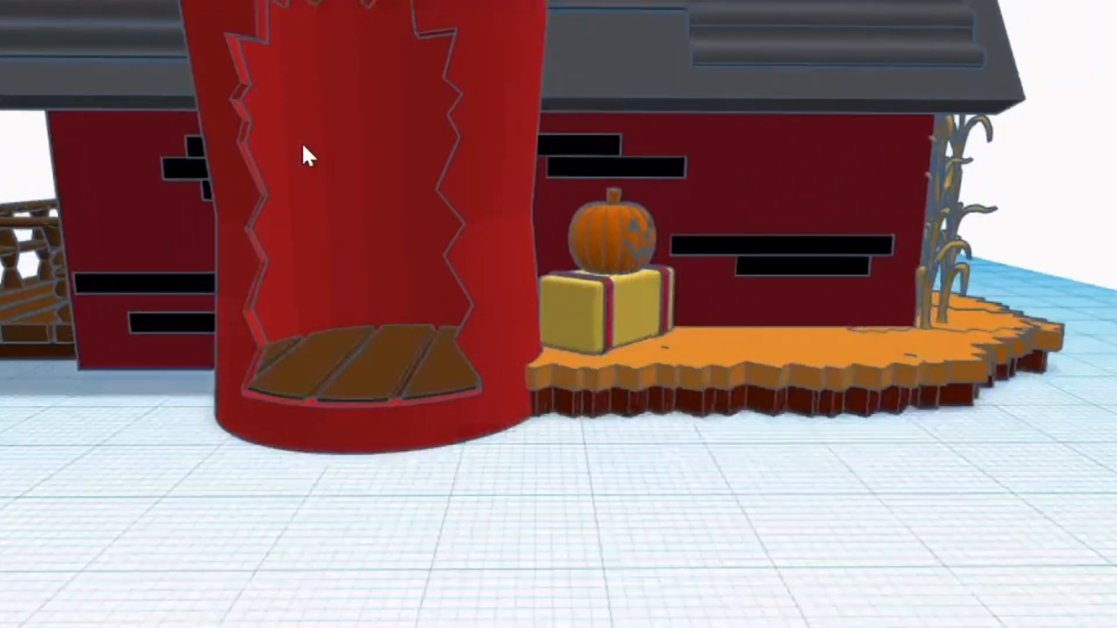
{"action": "left_click_drag", "start_coordinate": [303, 157], "coordinate": [571, 214]}
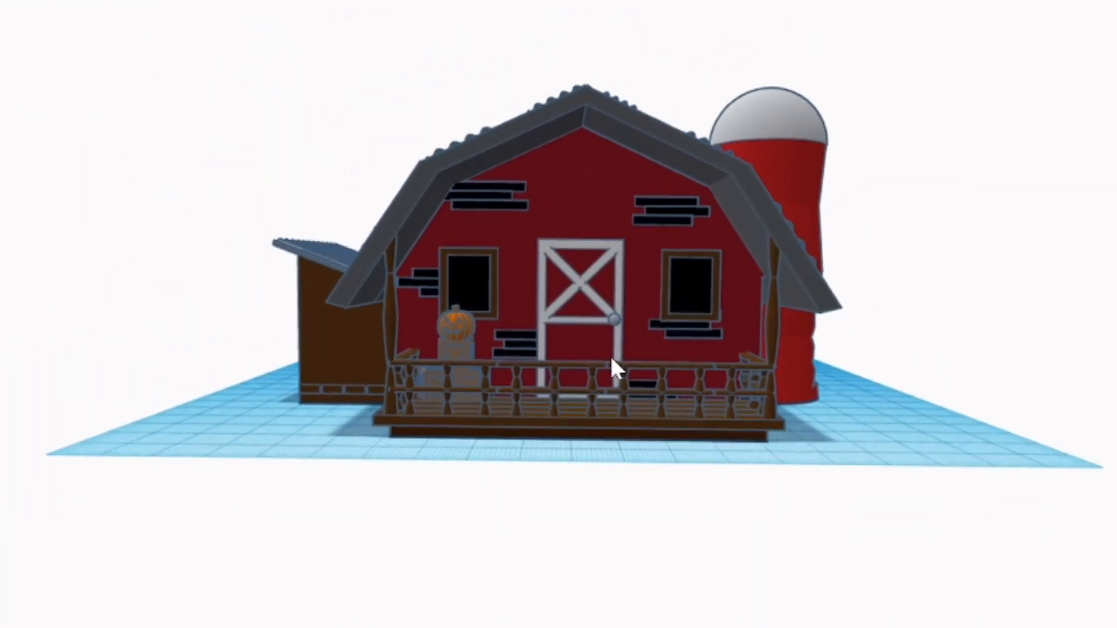
Orbit past the open slaughterhouse shed side and back to an angled front view.
{"action": "left_click_drag", "start_coordinate": [617, 366], "coordinate": [517, 367]}
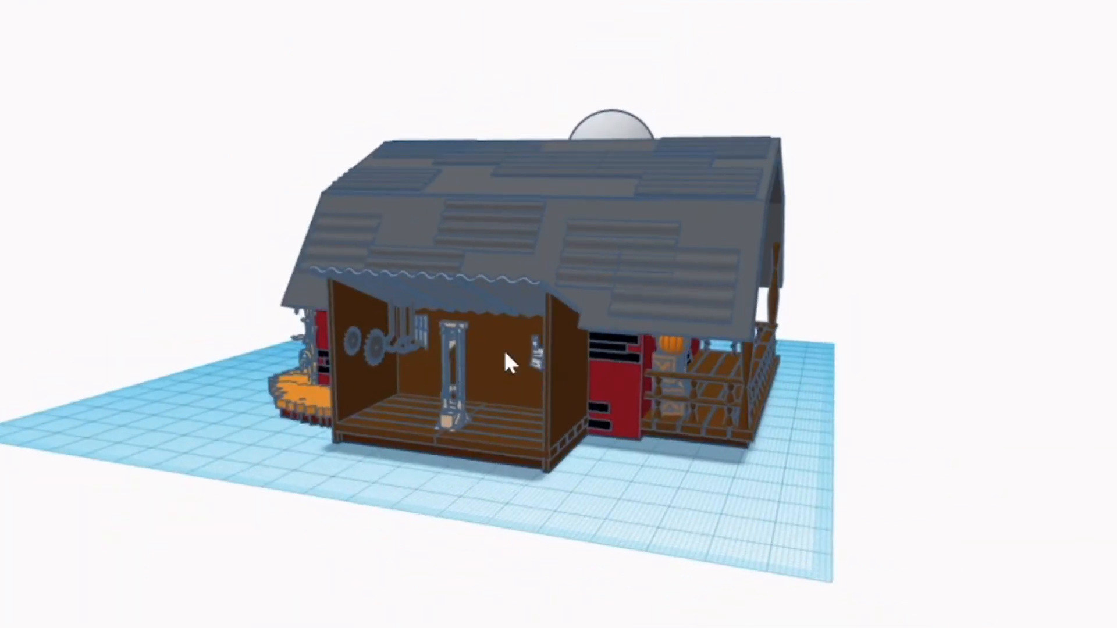
{"action": "left_click_drag", "start_coordinate": [506, 363], "coordinate": [681, 281]}
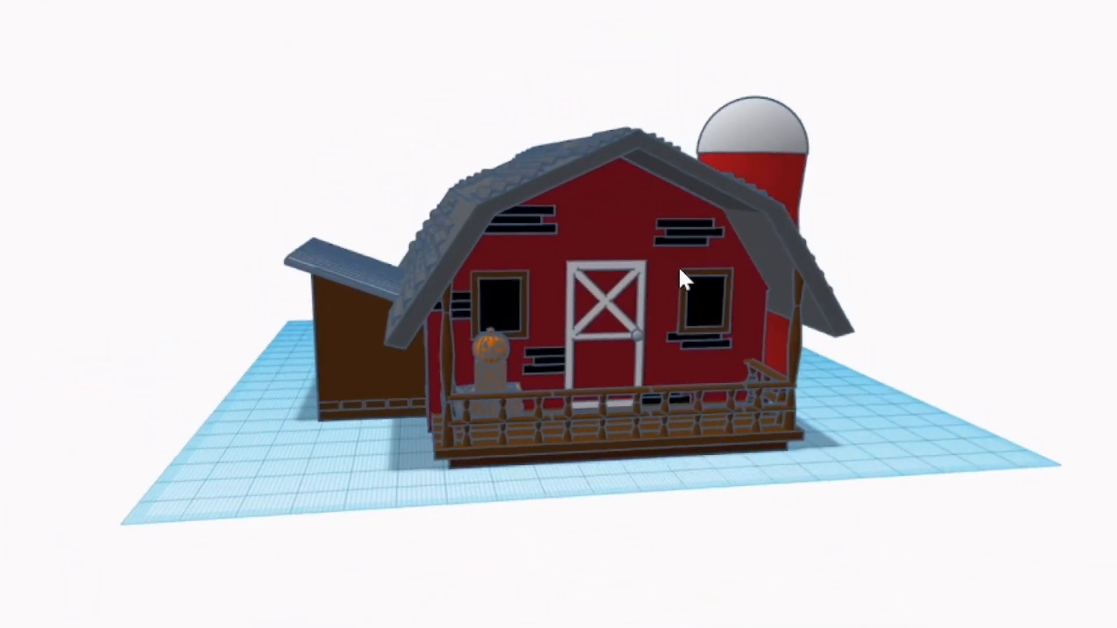